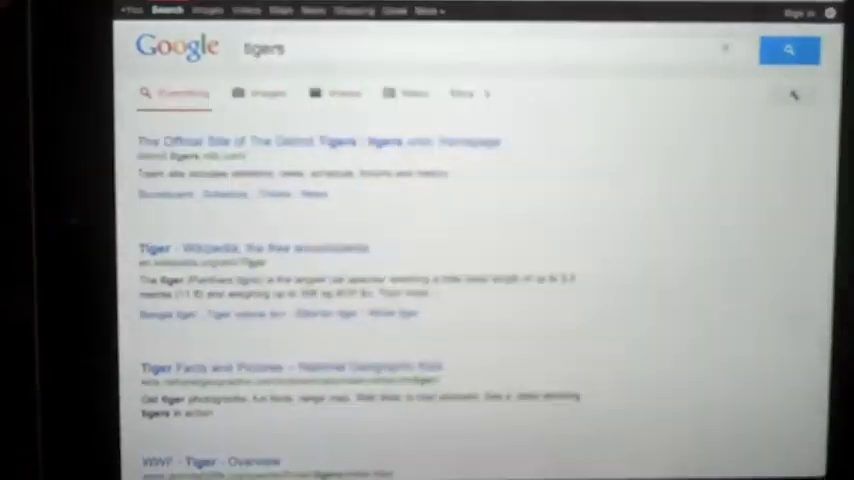
# - Switch the 'tigers' search to Images results showing a grid of tiger photos
pyautogui.click(268, 92)
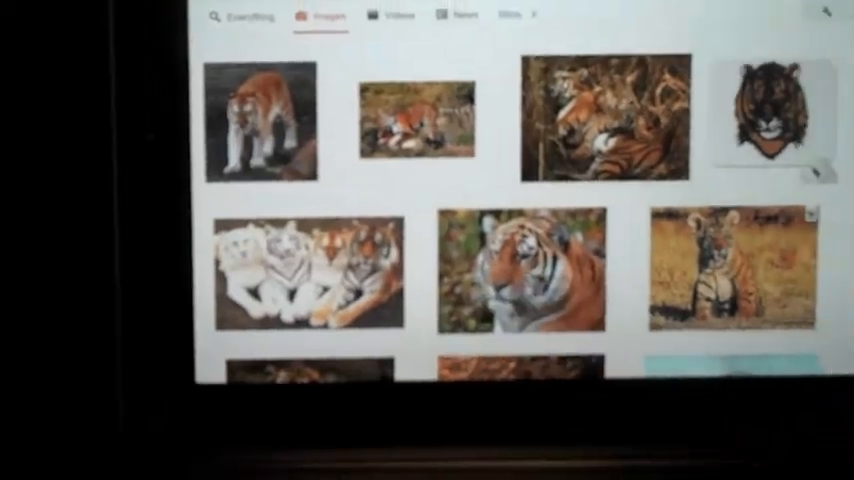